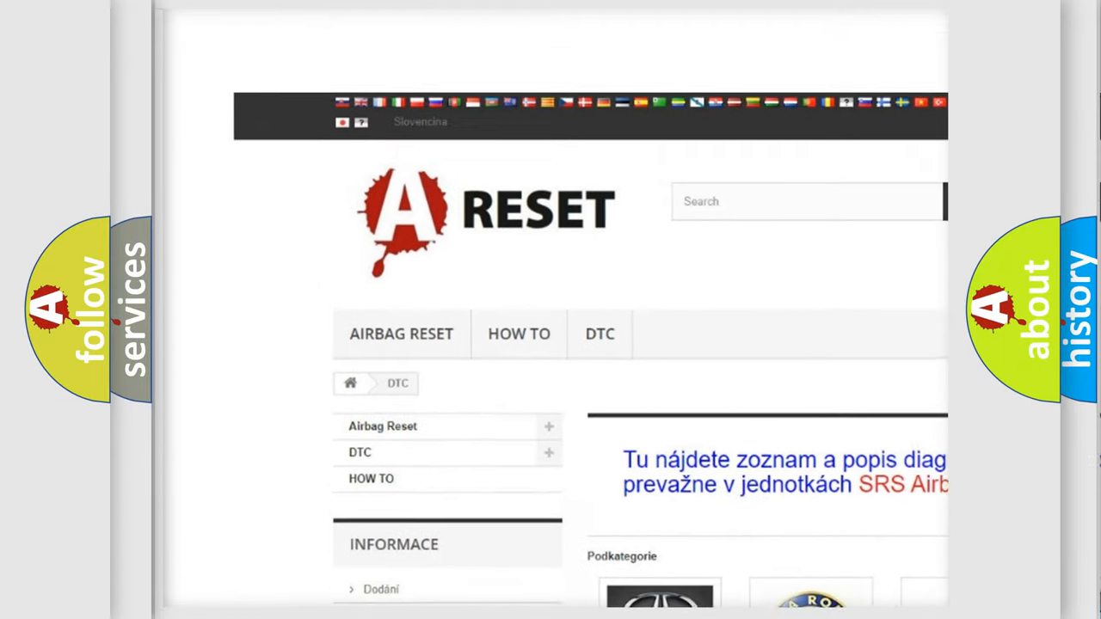
- Open the LINCOLN DTC catalogue from the category grid and browse its trouble code list
{"action": "scroll", "scroll_direction": "down", "scroll_amount": 3}
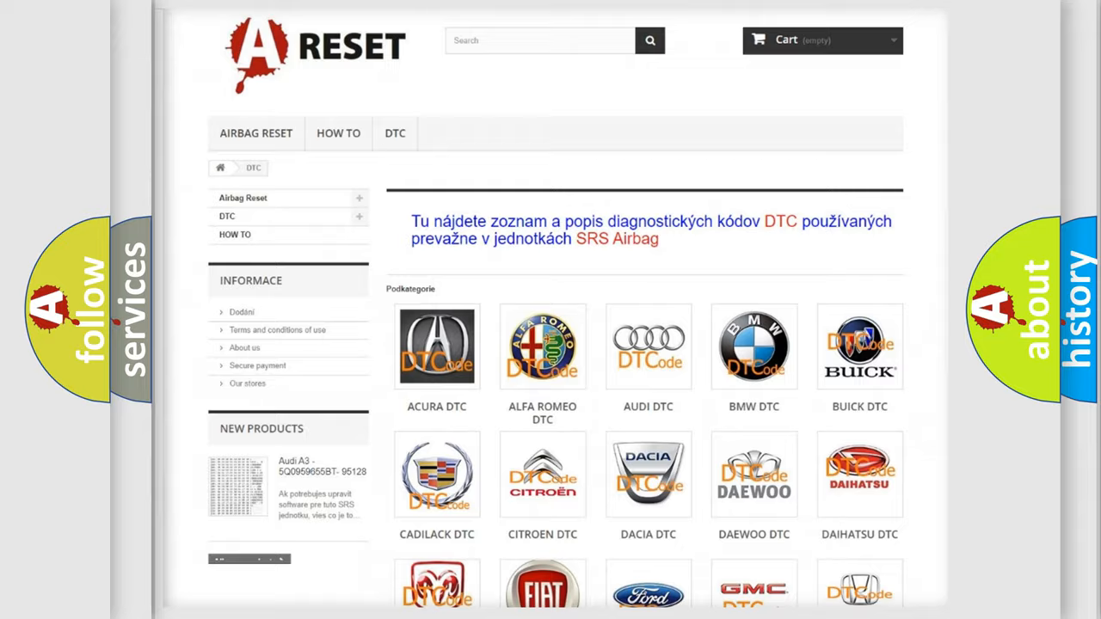
{"action": "scroll", "scroll_direction": "down", "scroll_amount": 3}
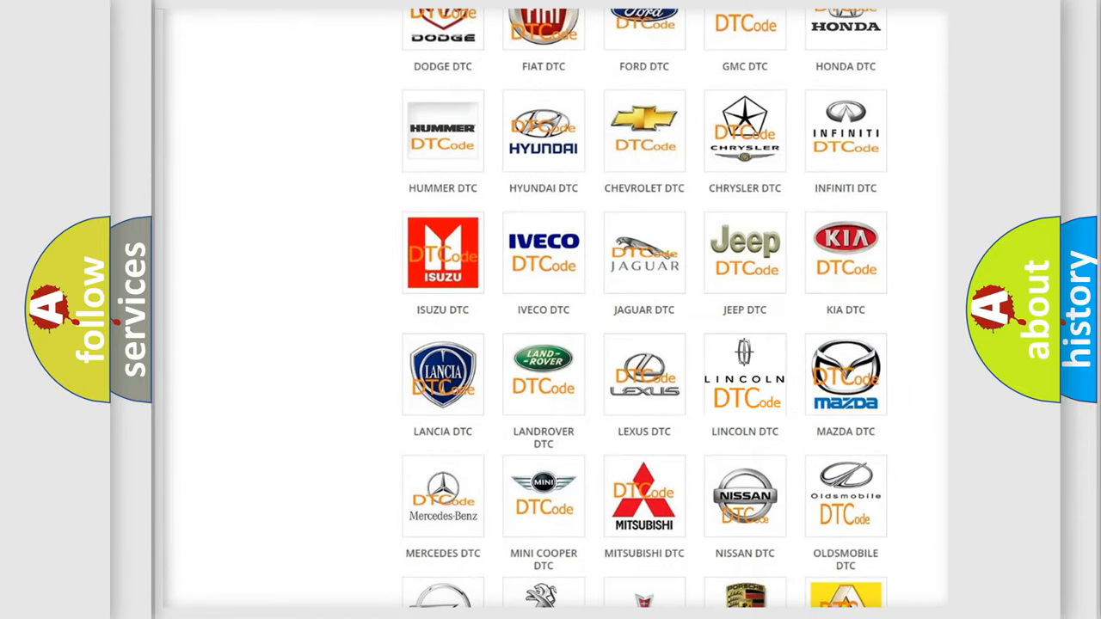
{"action": "left_click", "coordinate": [745, 375]}
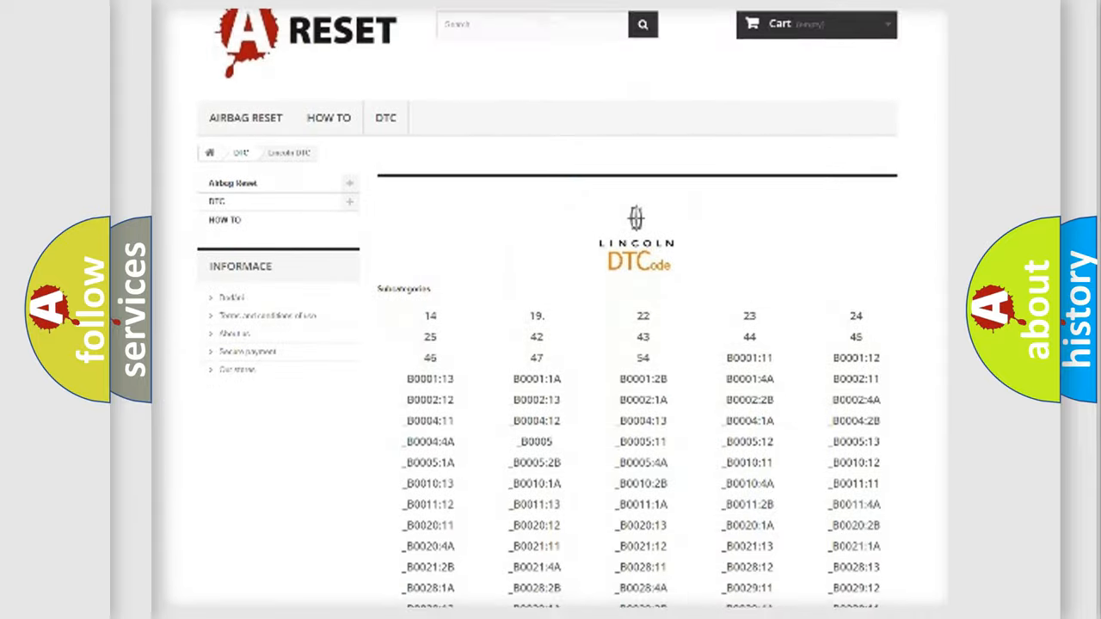
{"action": "scroll", "scroll_direction": "down", "scroll_amount": 3}
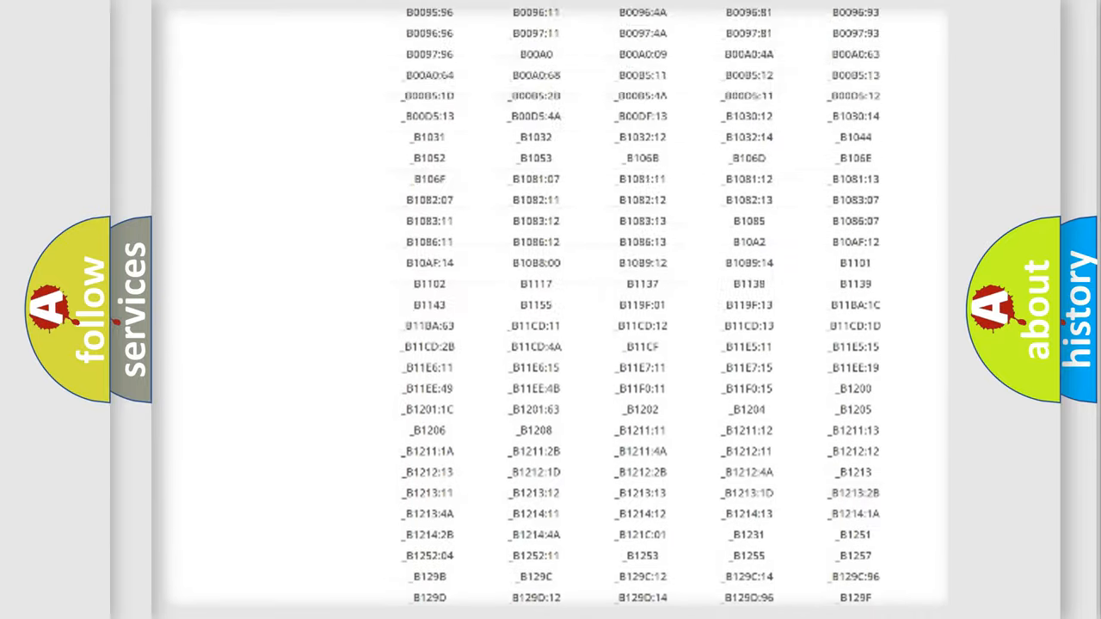
{"action": "scroll", "scroll_direction": "up", "scroll_amount": 3}
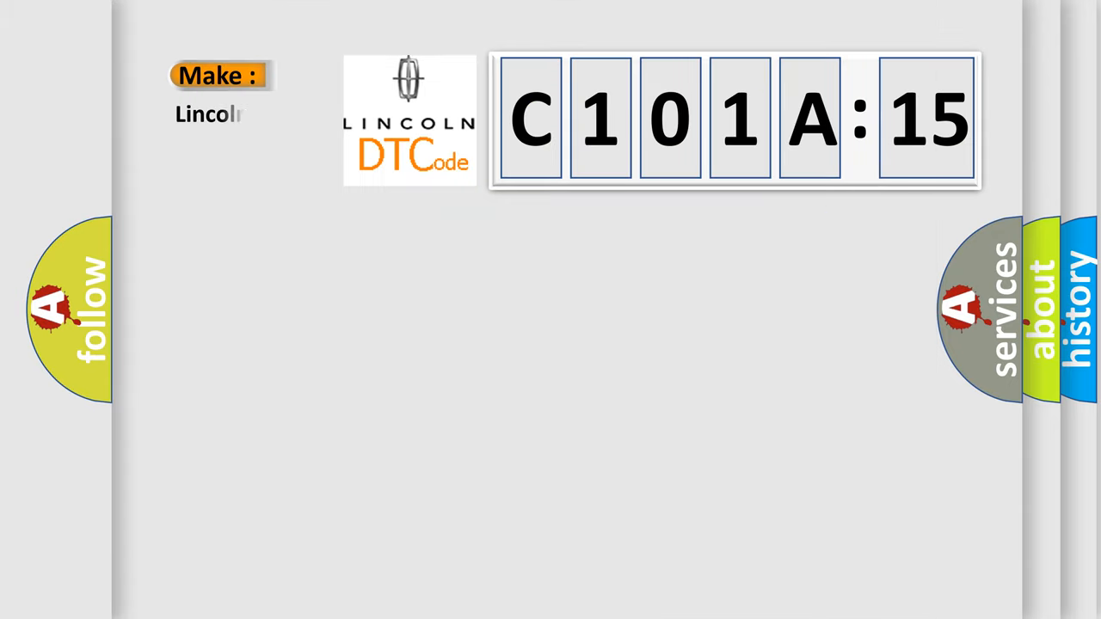
- Complete the make name 'Lincoln' under the Make label for code C101A:15
{"action": "type", "text": "n"}
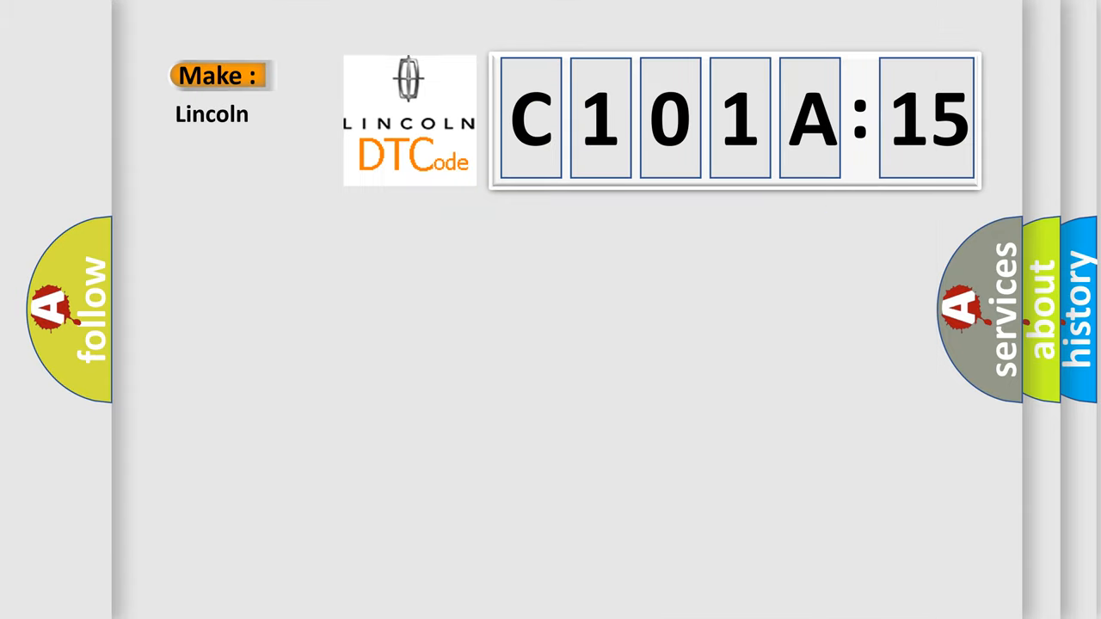